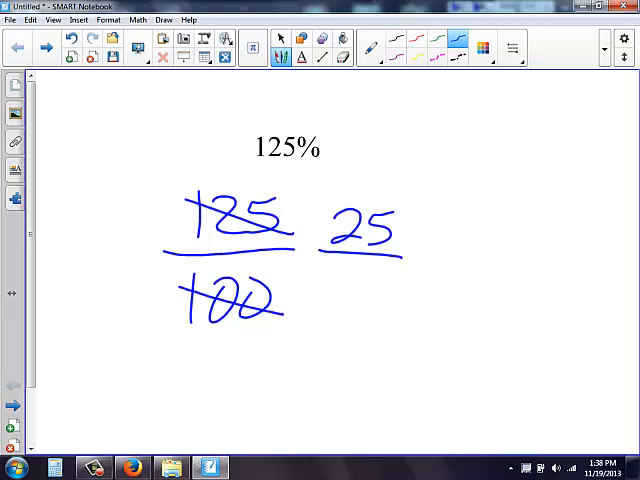
- Write 20 as the denominator under 25 and an equals sign joining 125/100 and 25/20
drag(330, 284, 376, 310)
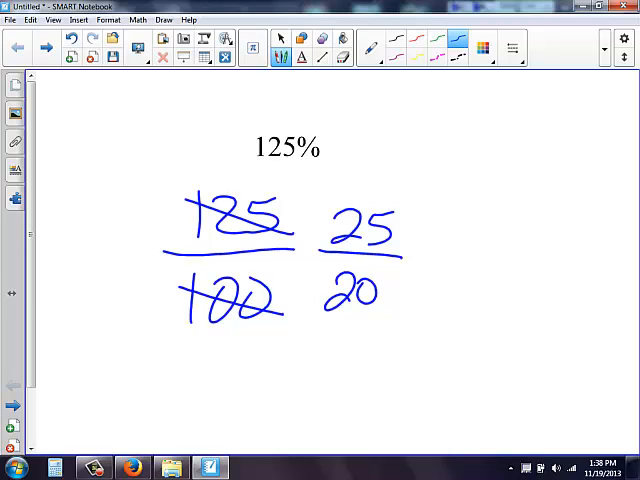
drag(298, 252, 316, 258)
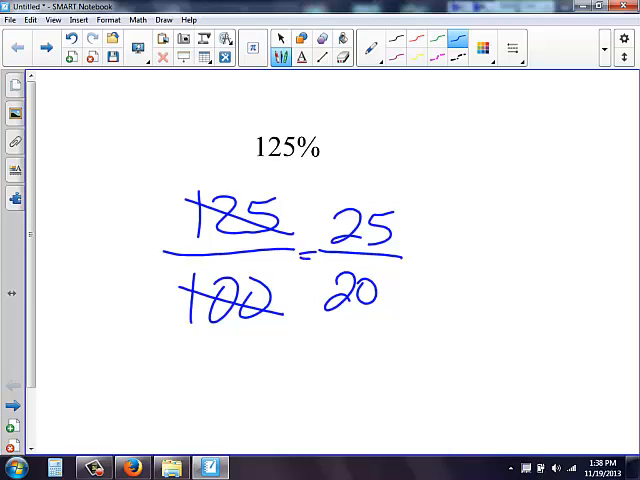